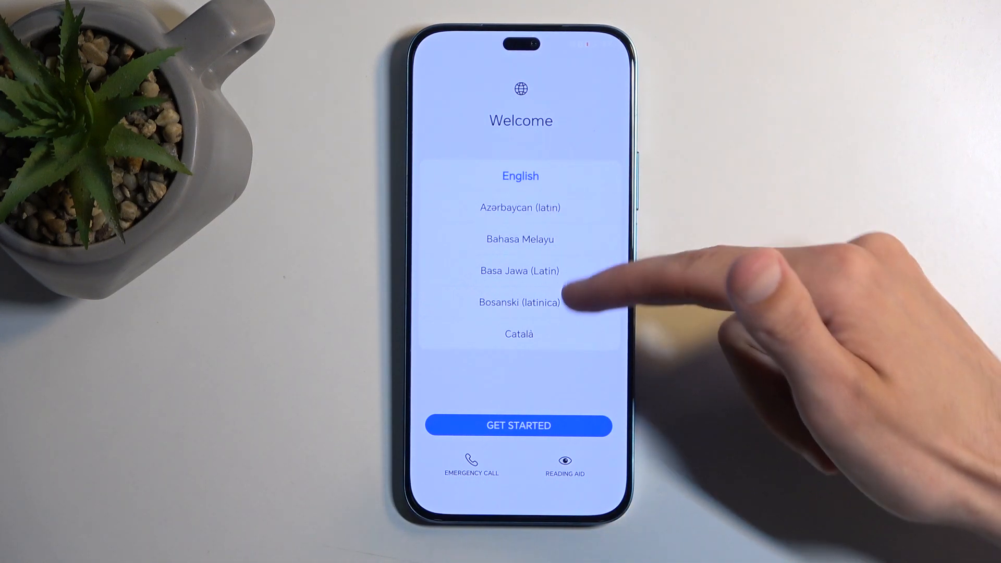
# Keep English on the Welcome screen and browse the Select region country list
pyautogui.scroll(-3)
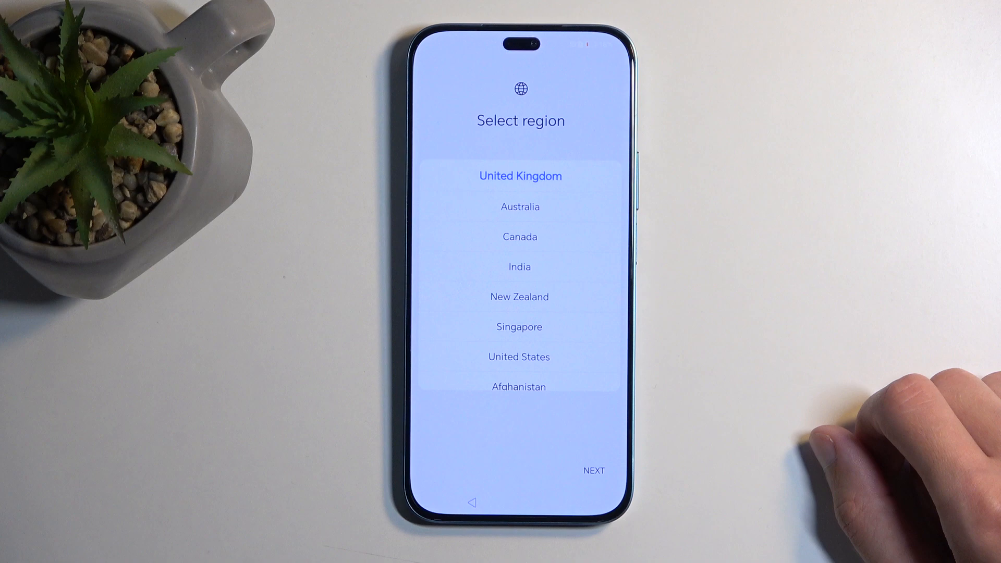
pyautogui.scroll(-3)
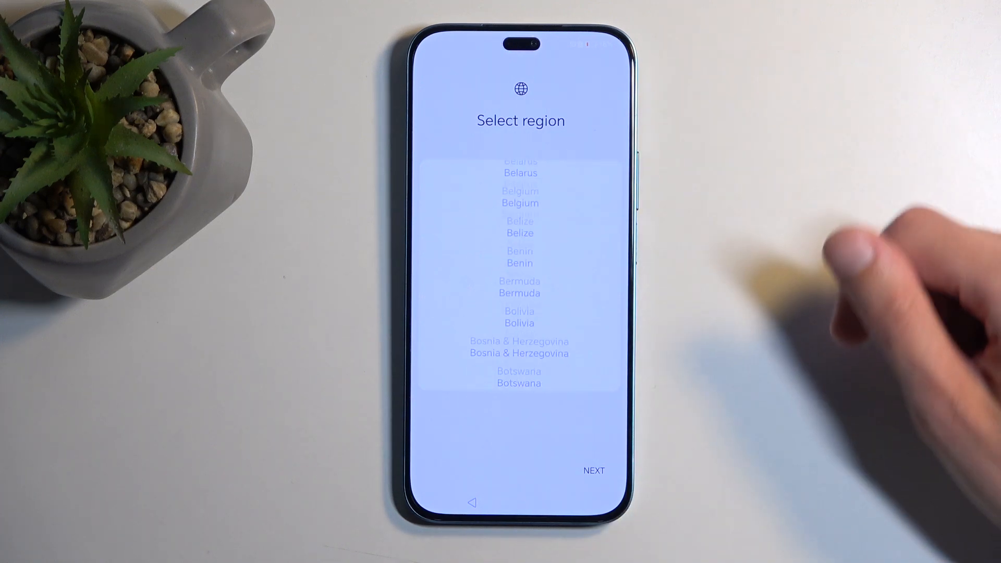
# Confirm the region with NEXT and tick agreement to the Terms of use
pyautogui.click(594, 471)
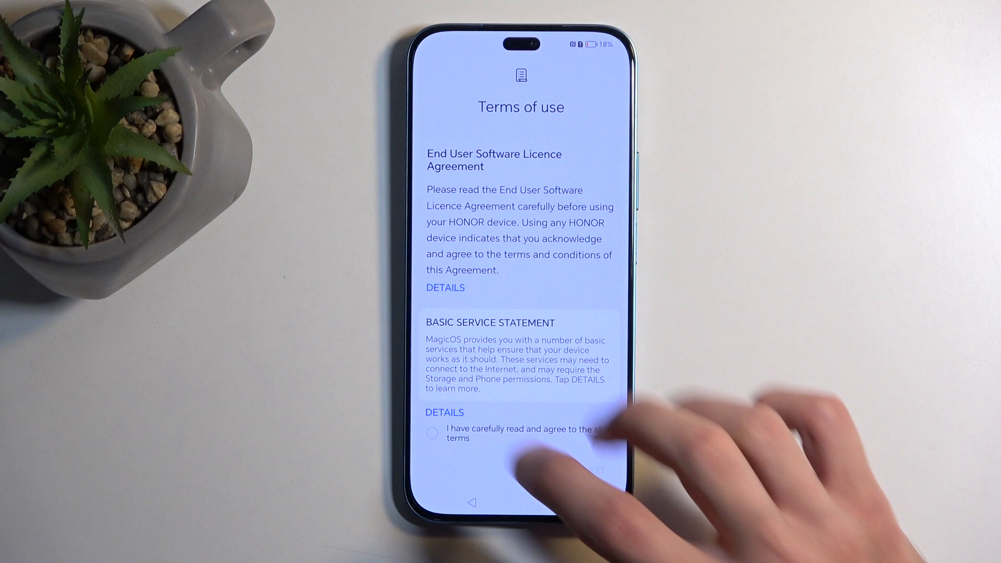
pyautogui.click(432, 434)
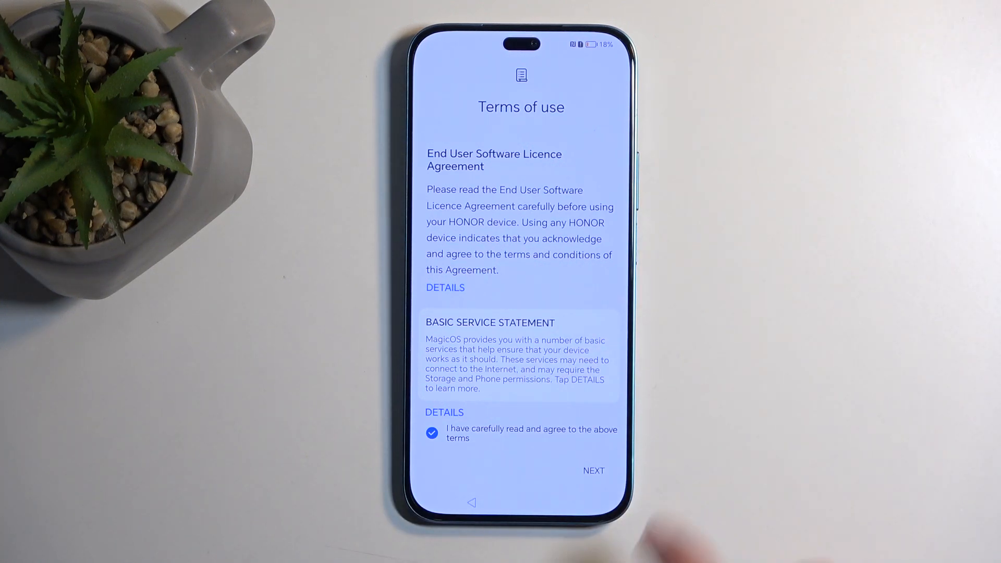
# Continue past Terms of use and skip the Insert SIM card step
pyautogui.click(594, 471)
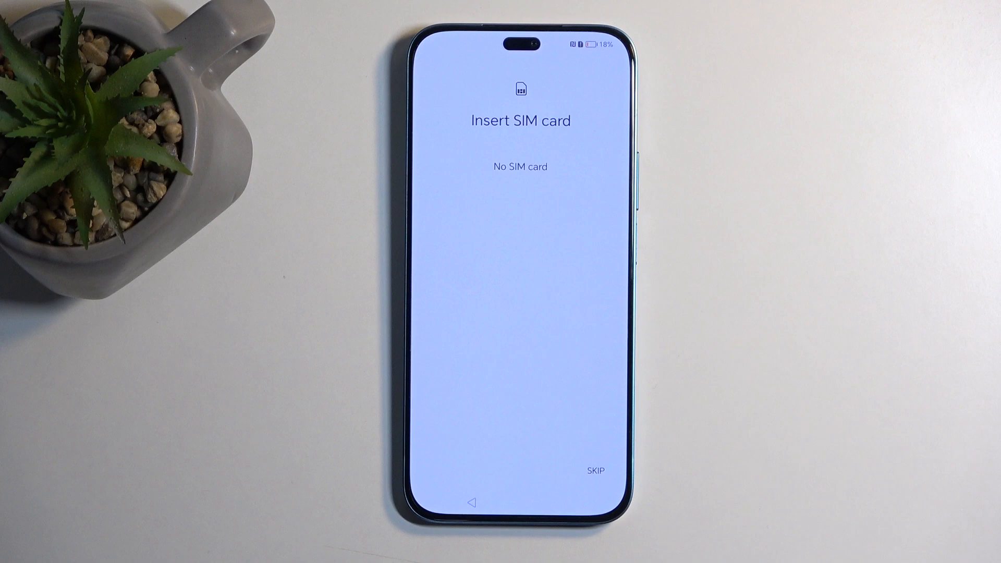
pyautogui.click(595, 470)
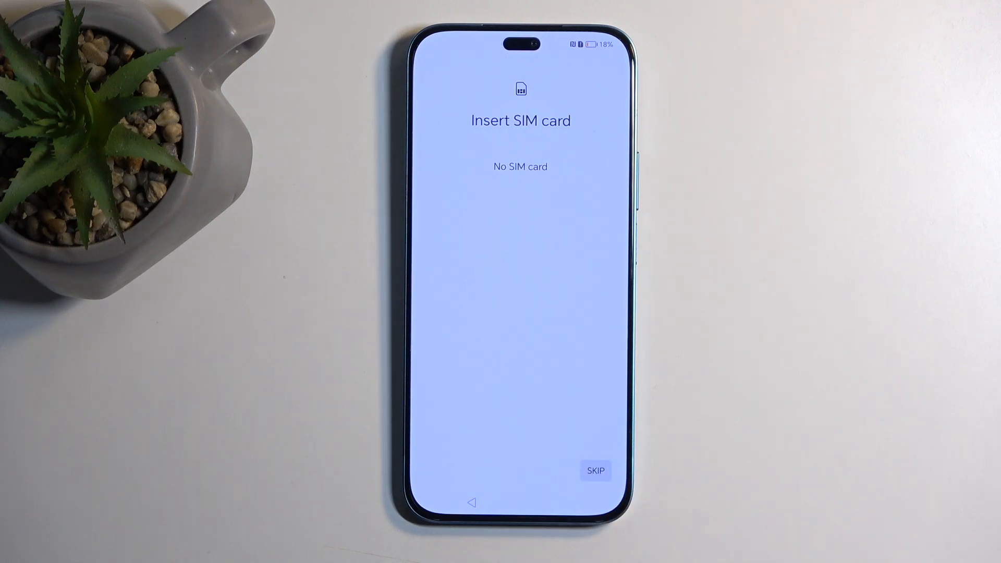
# Skip the Wi-Fi network, accept the Warsaw date and time, and reach Google services
pyautogui.click(594, 470)
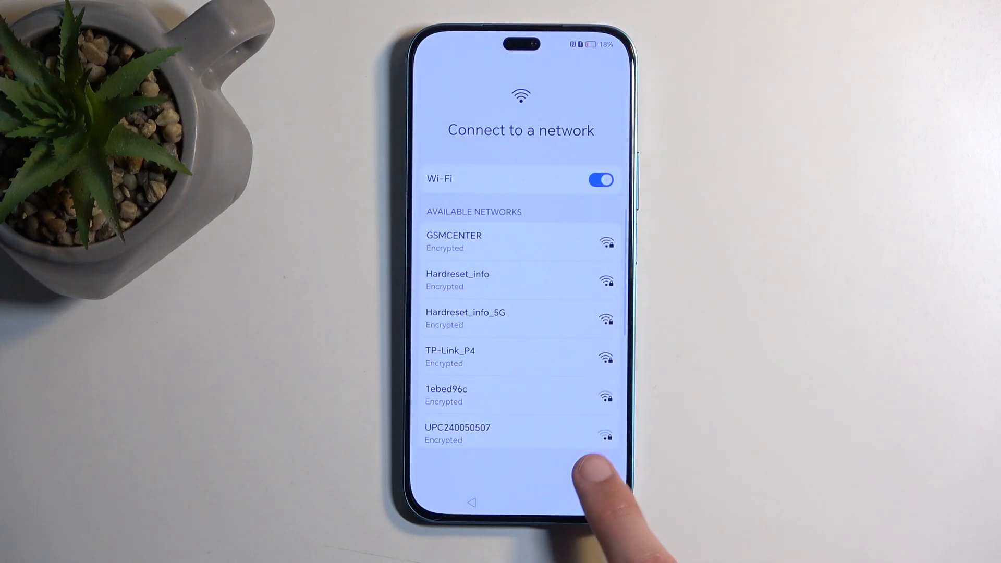
pyautogui.click(457, 433)
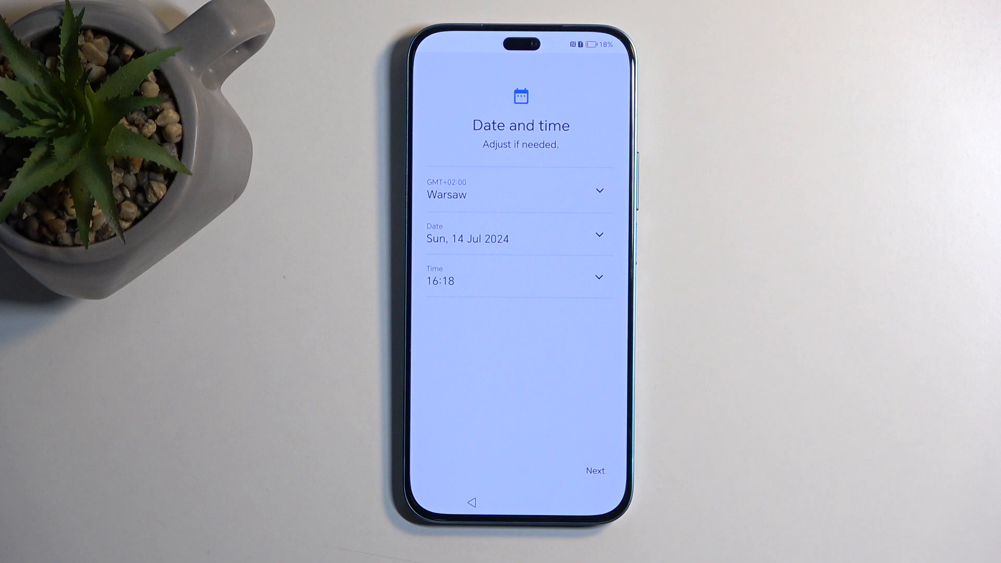
pyautogui.click(594, 470)
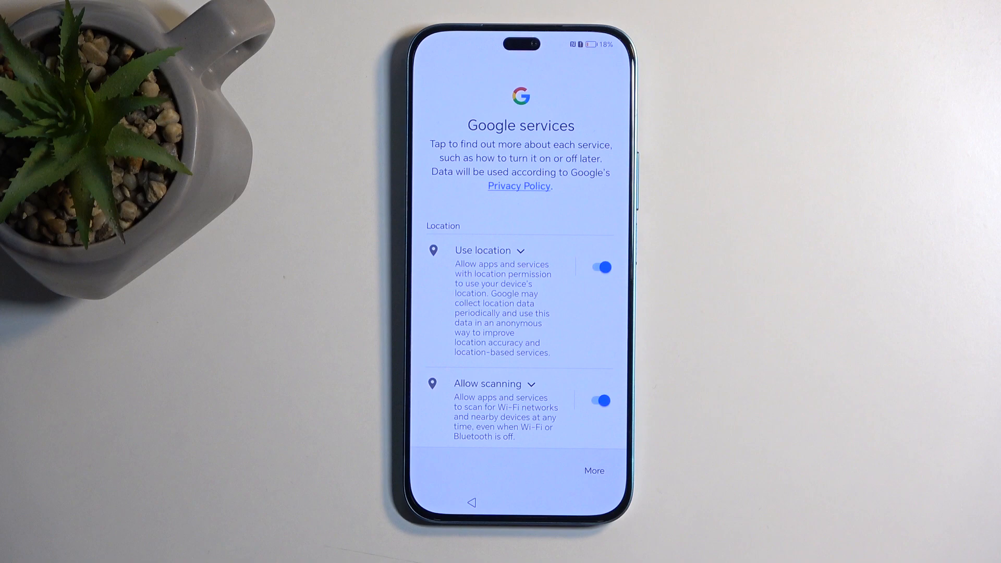
# Switch off Use location, Allow scanning and Send usage and diagnostic data toggles
pyautogui.scroll(-3)
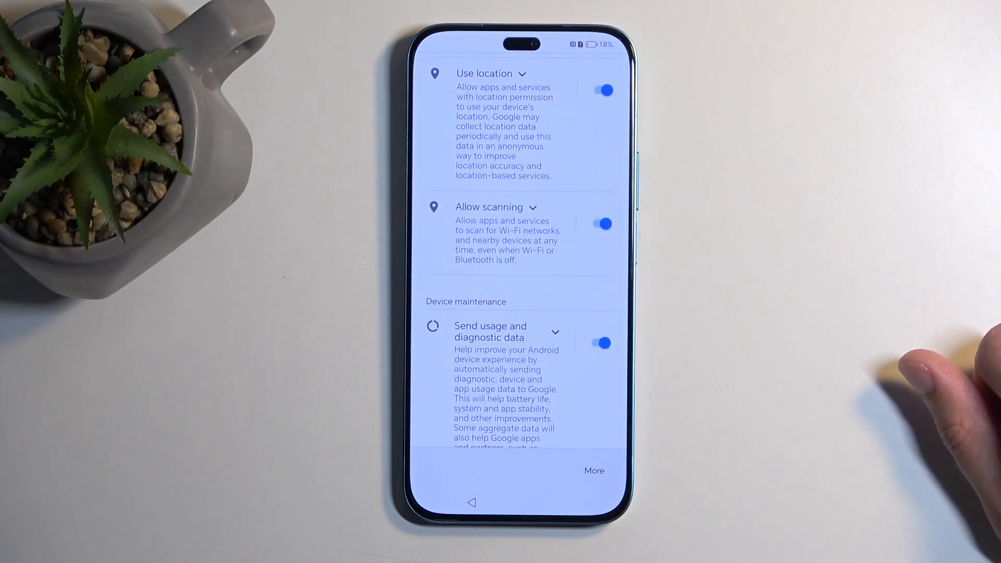
pyautogui.click(601, 89)
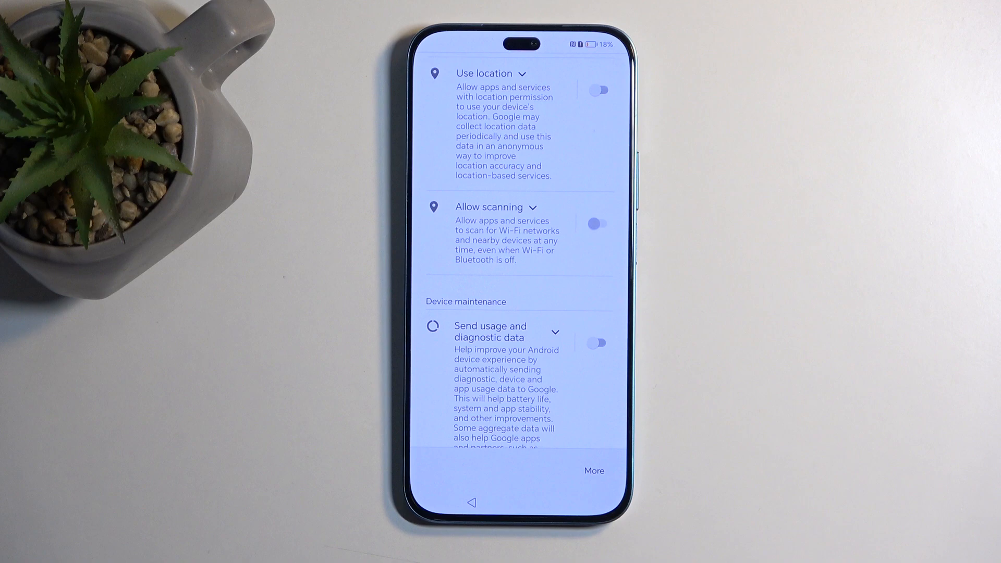
pyautogui.scroll(-3)
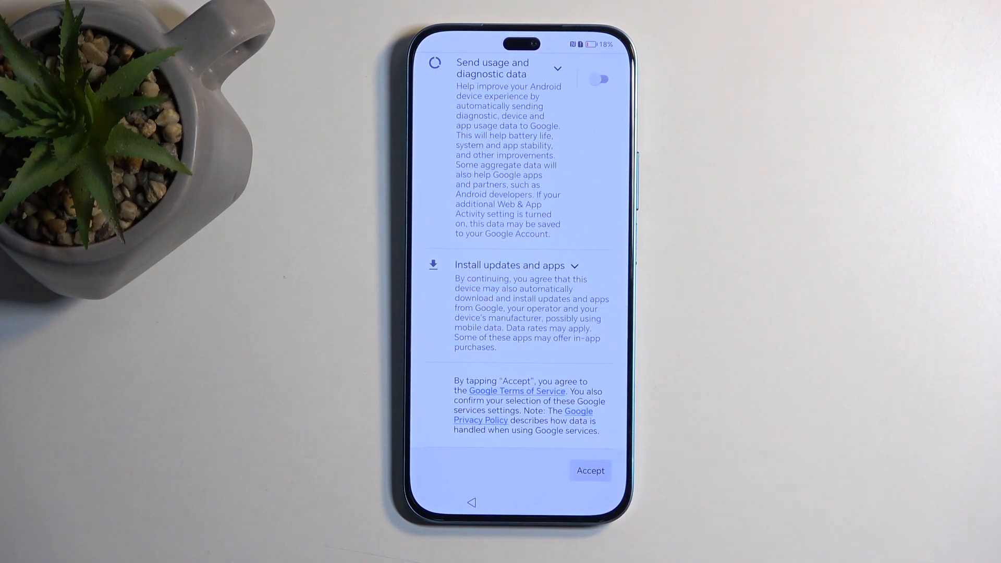
pyautogui.click(589, 470)
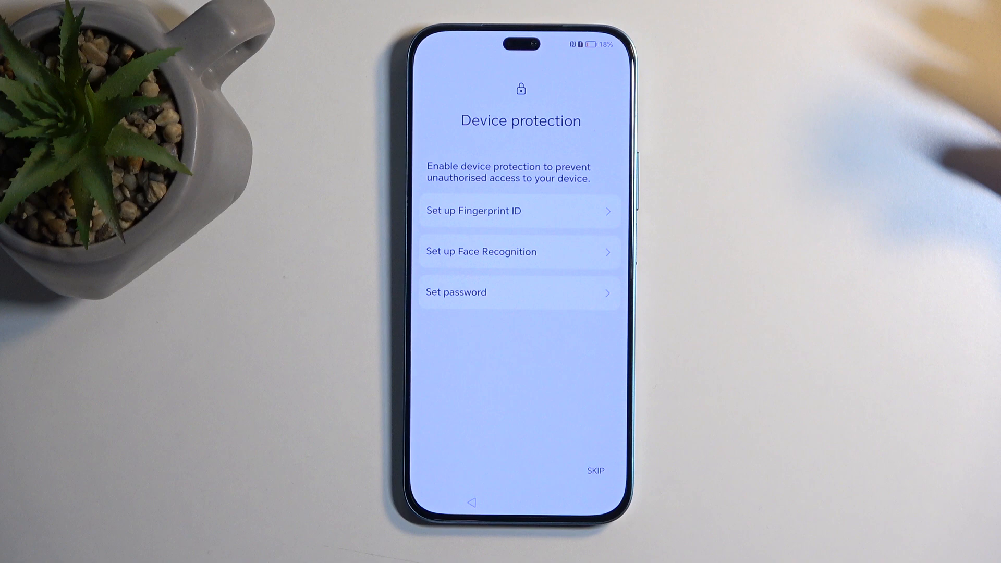
# Skip Device protection, leaving fingerprint, face and password unset
pyautogui.click(594, 471)
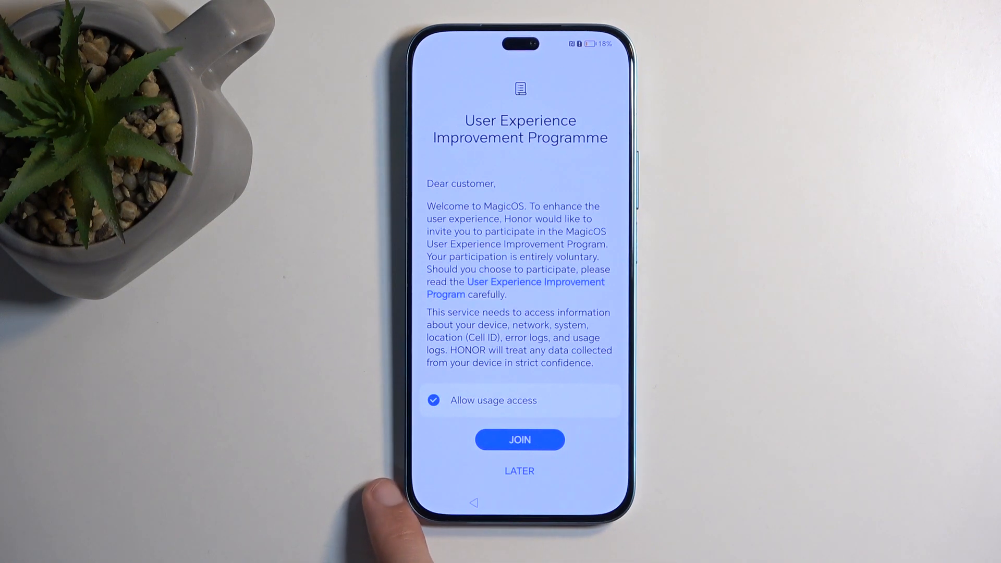
# Choose LATER on the User Experience Improvement Programme invitation
pyautogui.click(519, 439)
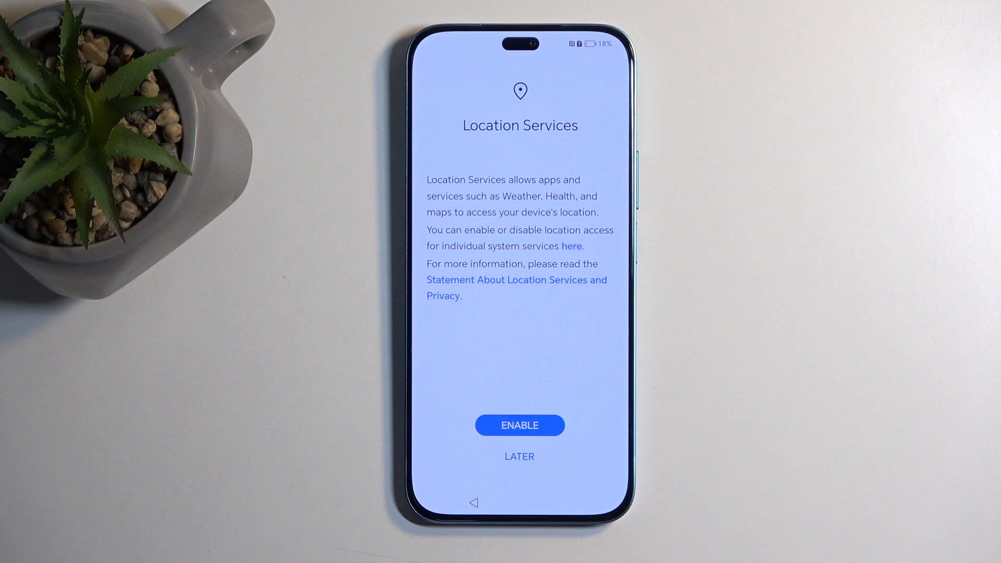
# Choose LATER on Location Services and reach the System navigation choice
pyautogui.click(520, 455)
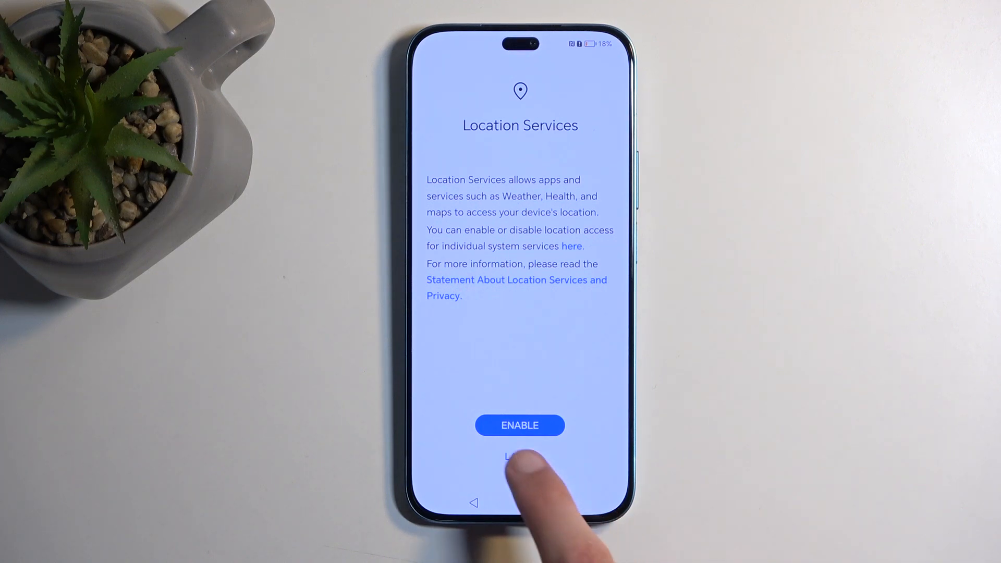
pyautogui.click(519, 426)
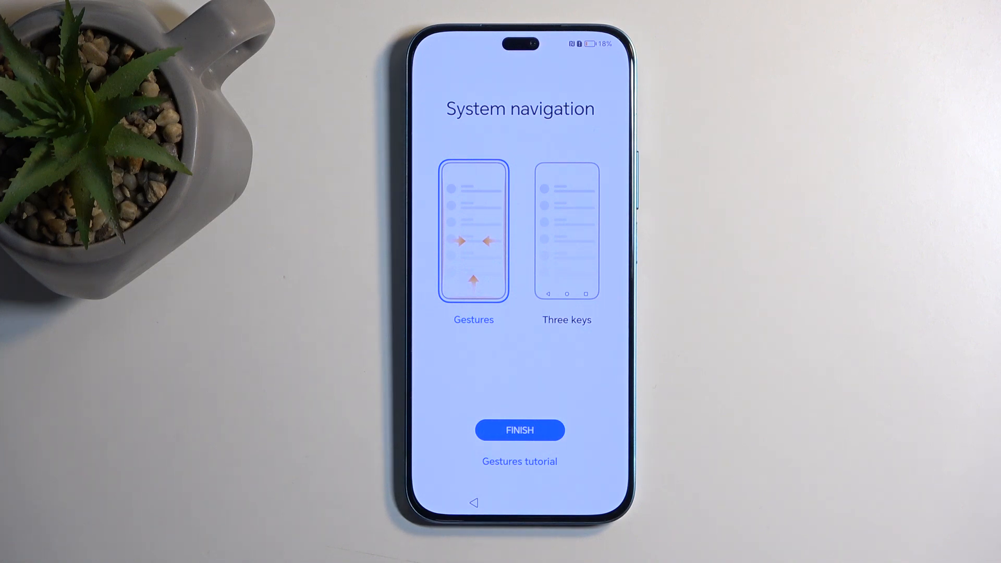
# Select Gestures navigation and finish setup to land on the home screen
pyautogui.click(520, 431)
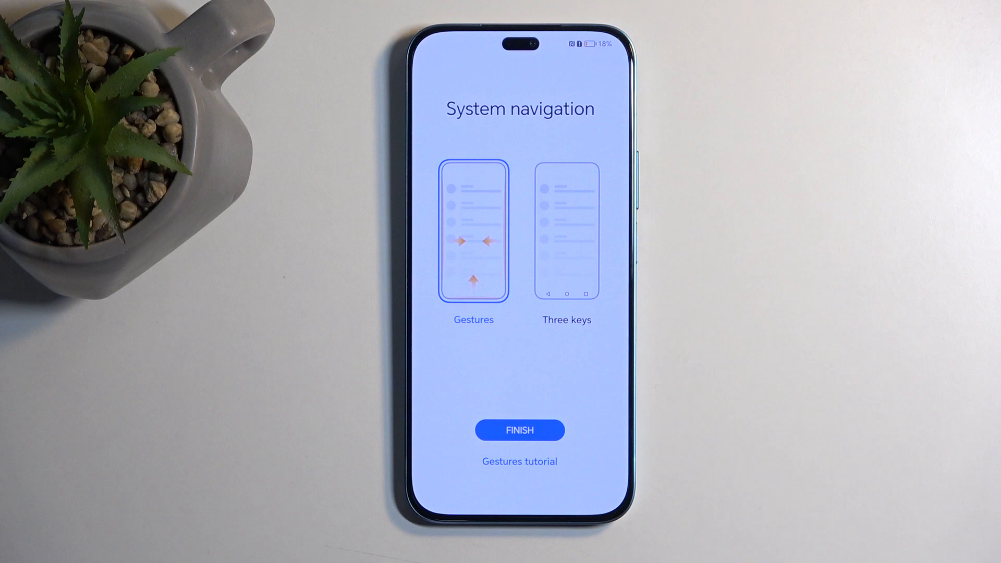
pyautogui.click(519, 430)
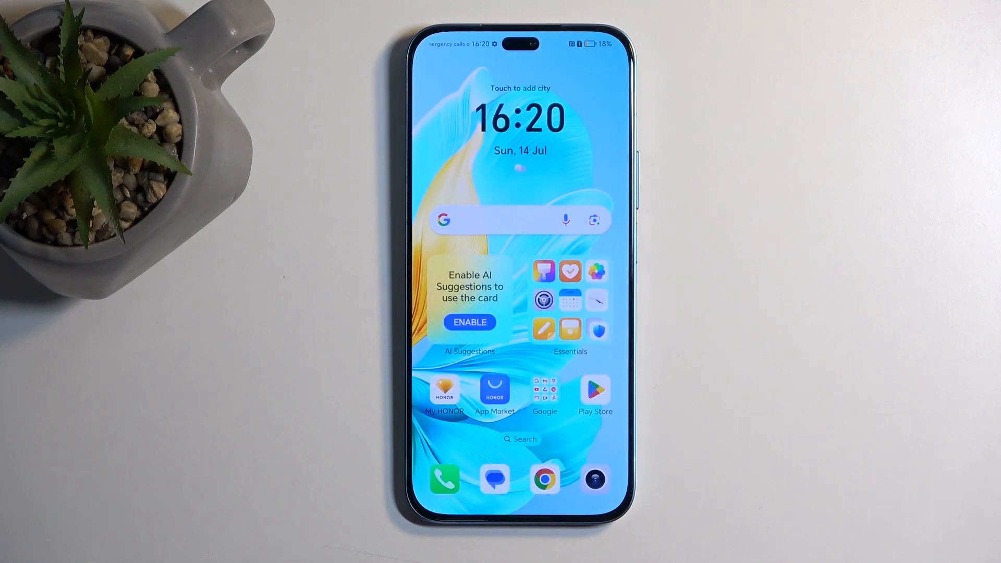